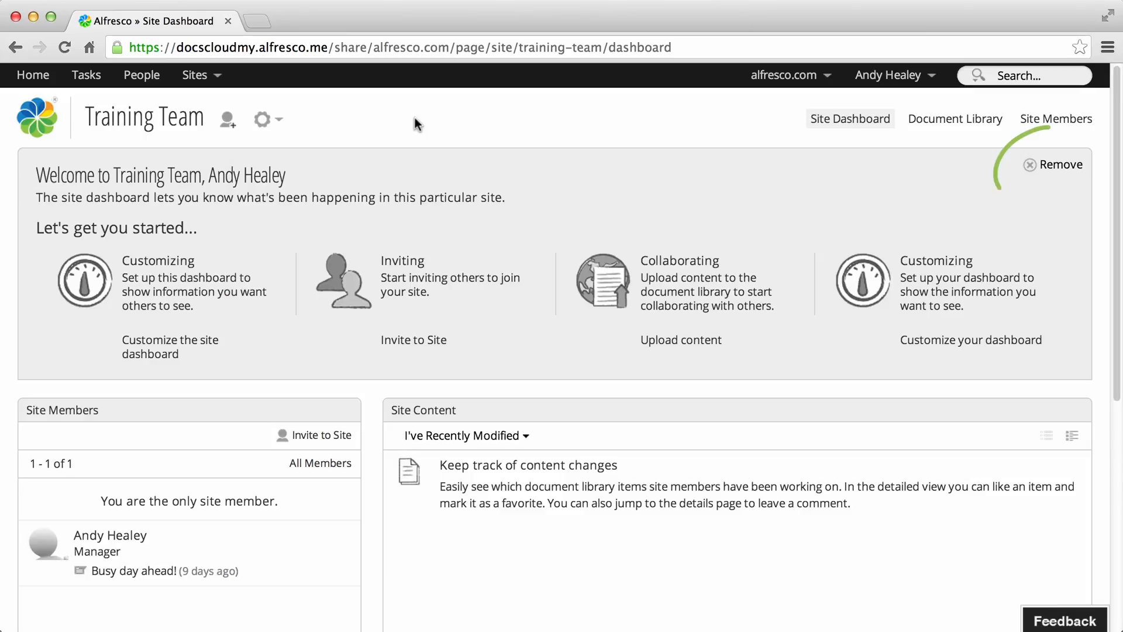
pyautogui.moveTo(1031, 172)
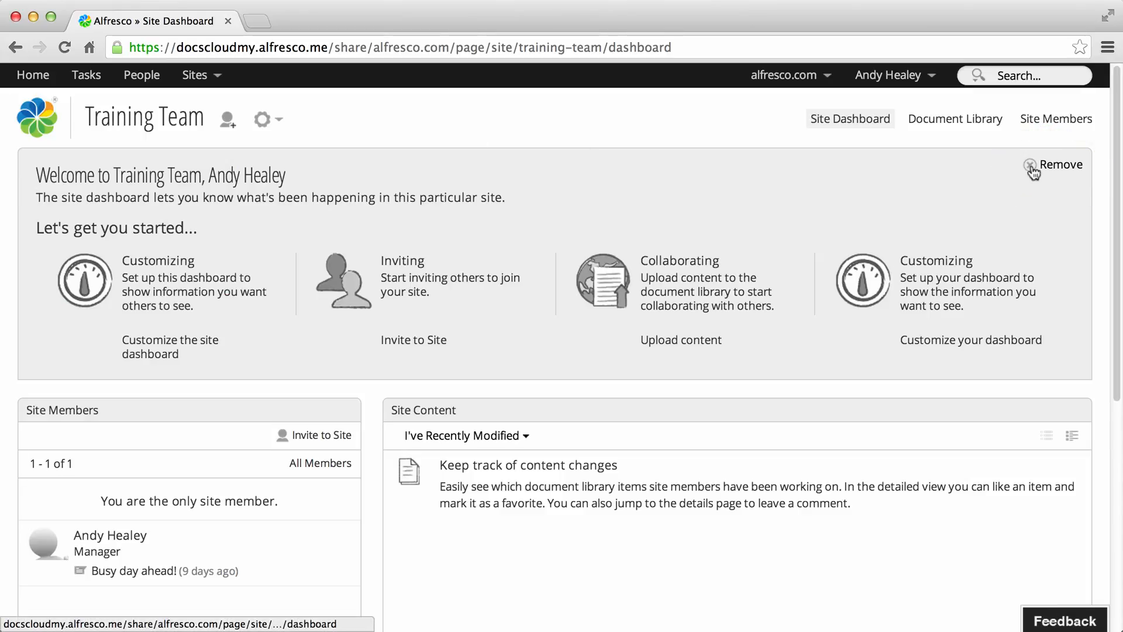
# Remove the welcome panel, open Customize Dashboard, and leave the layout unchanged.
pyautogui.click(1058, 164)
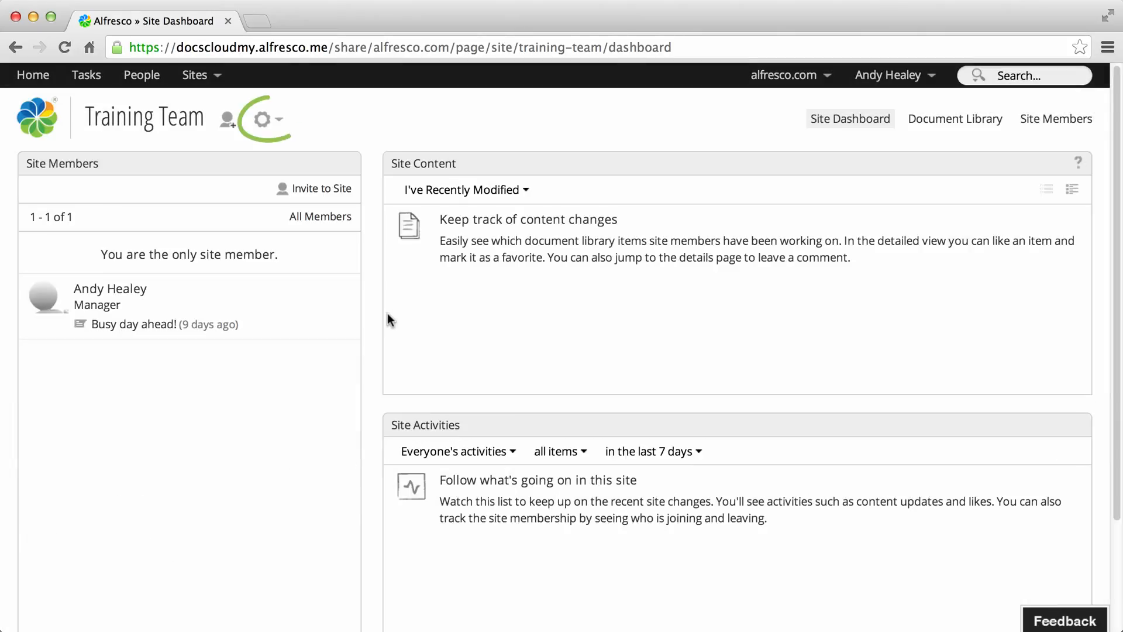
pyautogui.moveTo(298, 158)
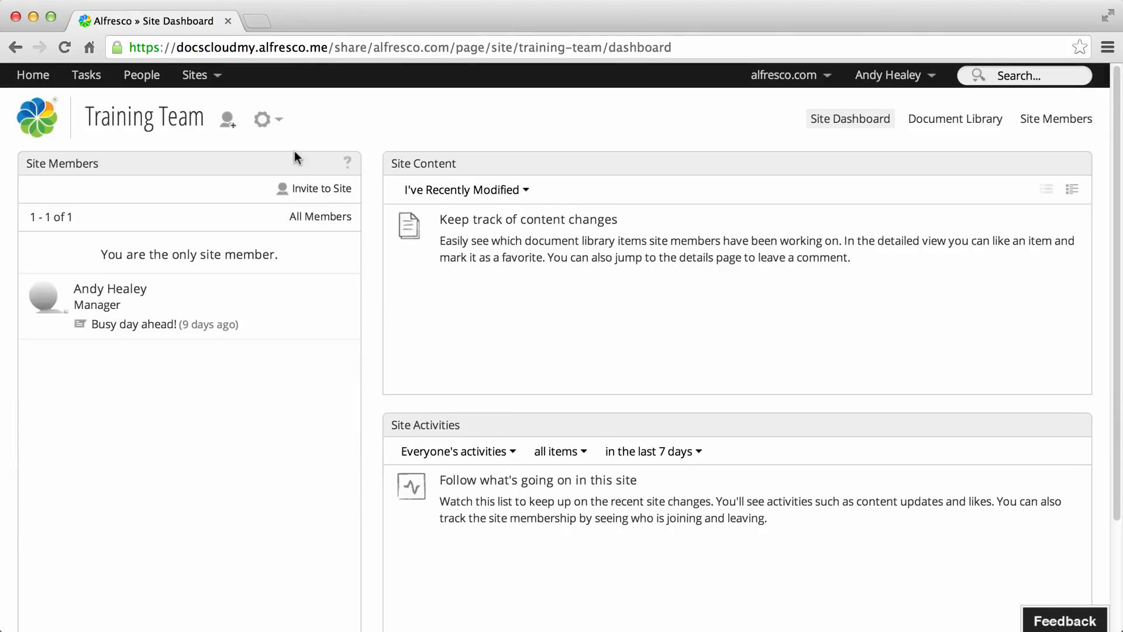
pyautogui.click(262, 119)
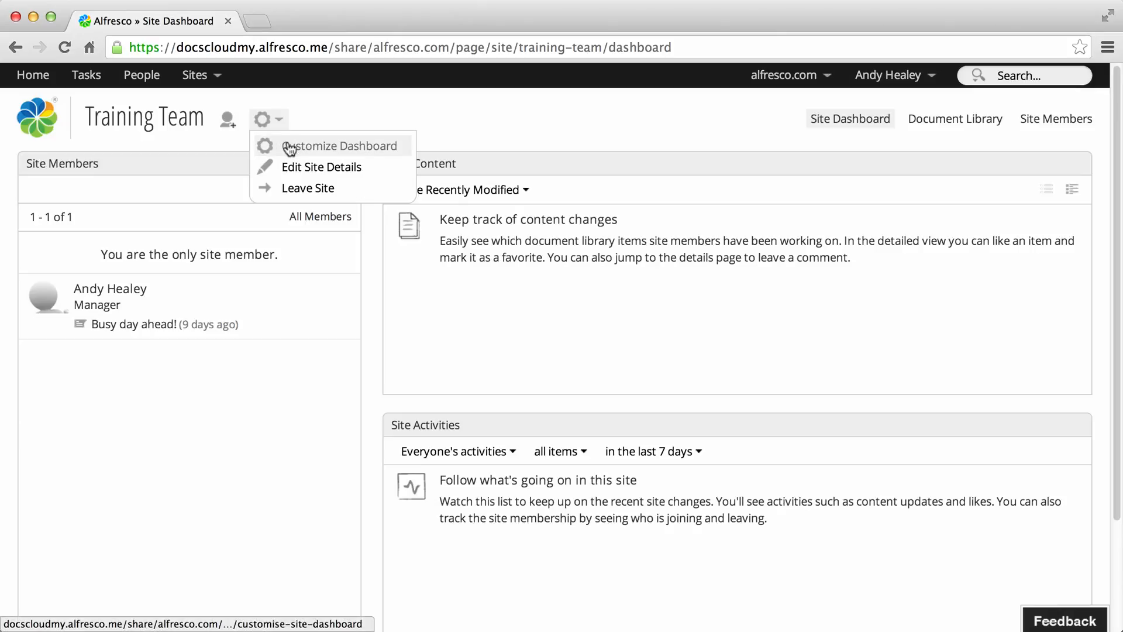
pyautogui.click(342, 145)
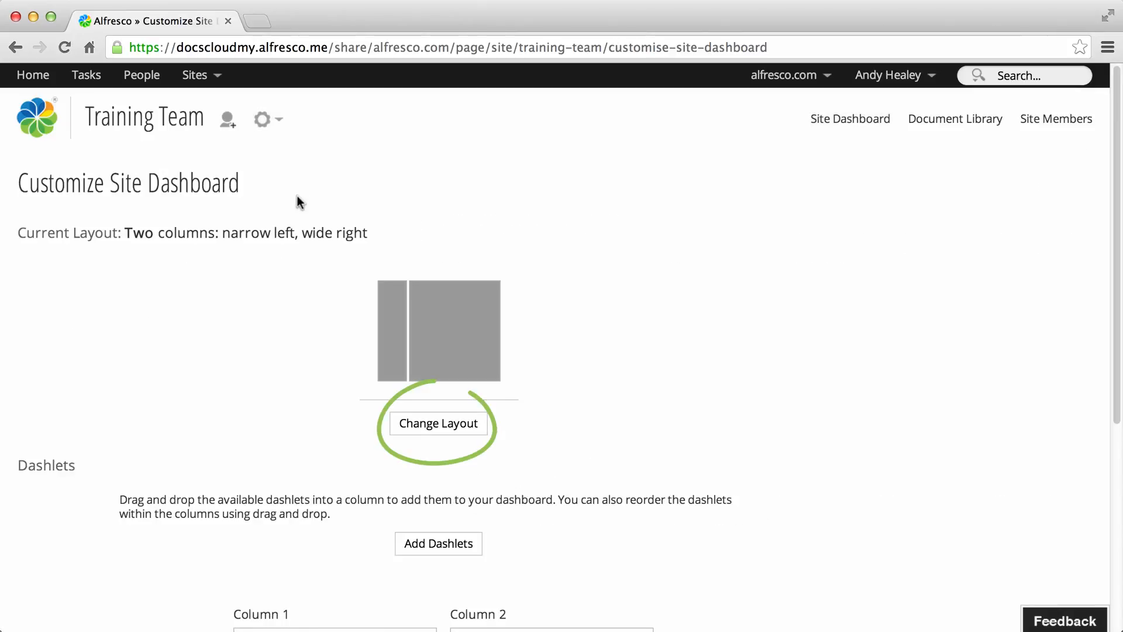
pyautogui.click(437, 422)
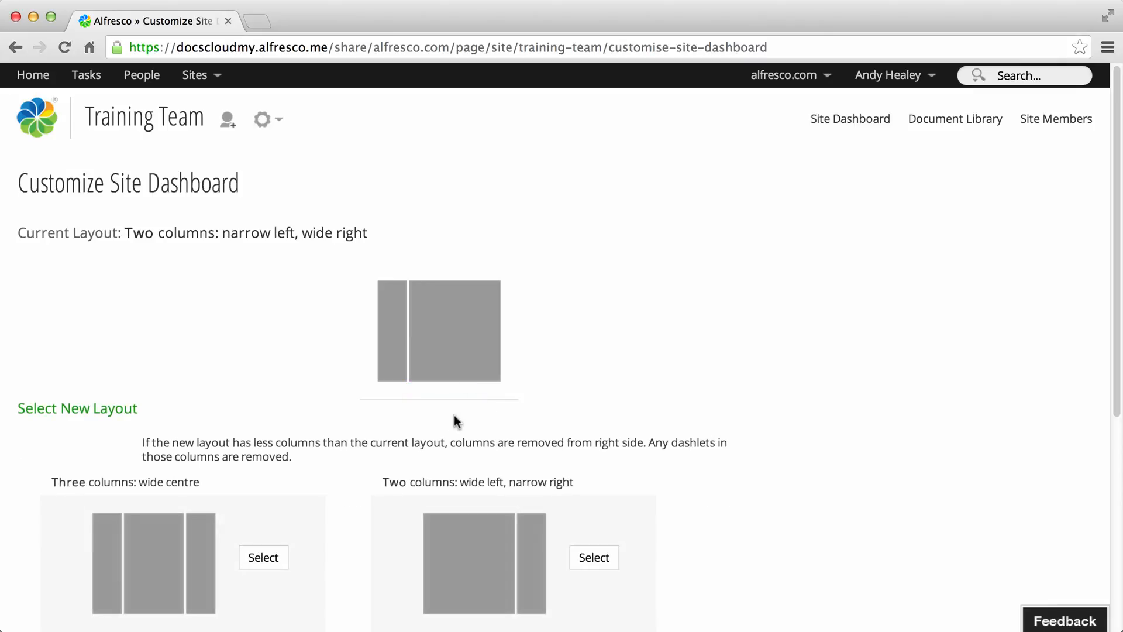
pyautogui.scroll(-3)
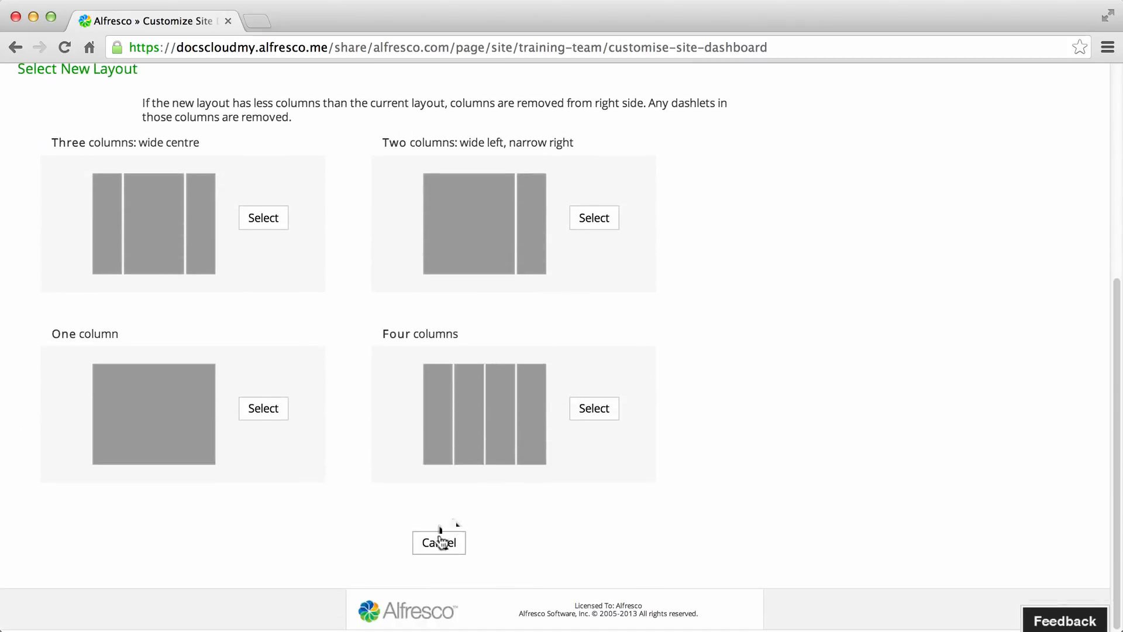
pyautogui.click(438, 542)
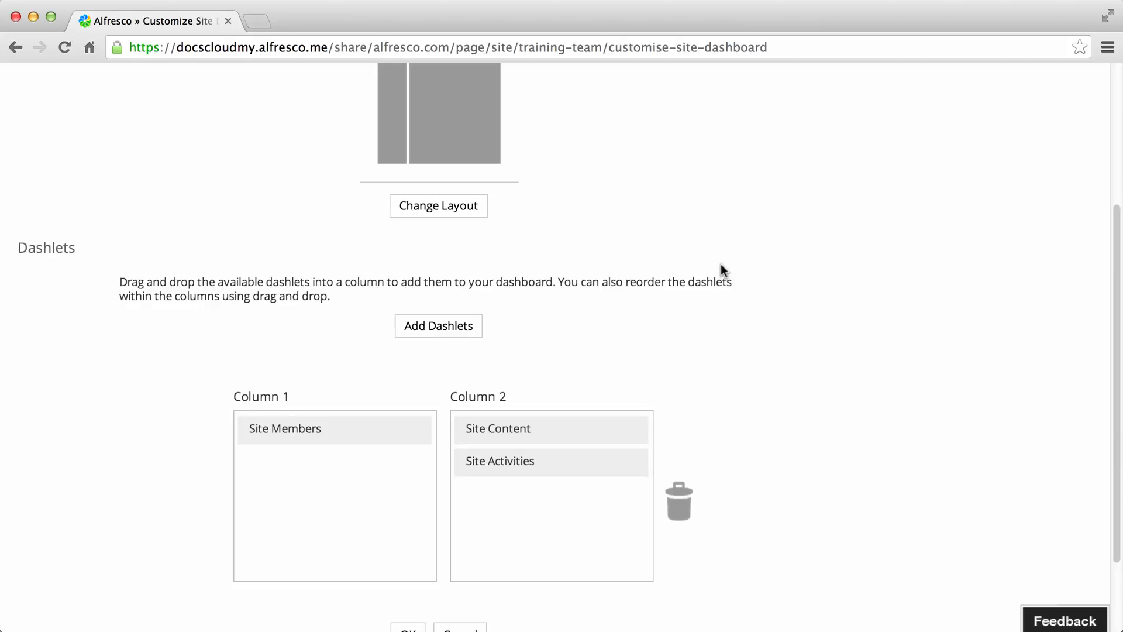
# Add an Image Preview dashlet to Column 1, place Site Activities above Site Content, and save.
pyautogui.click(438, 326)
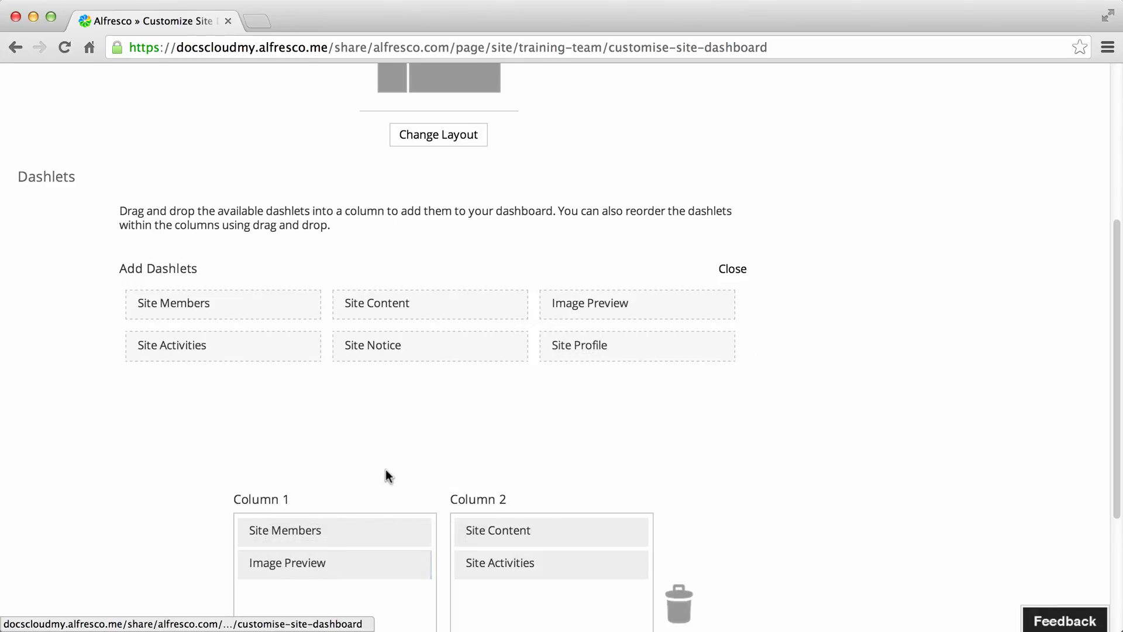
pyautogui.moveTo(501, 562)
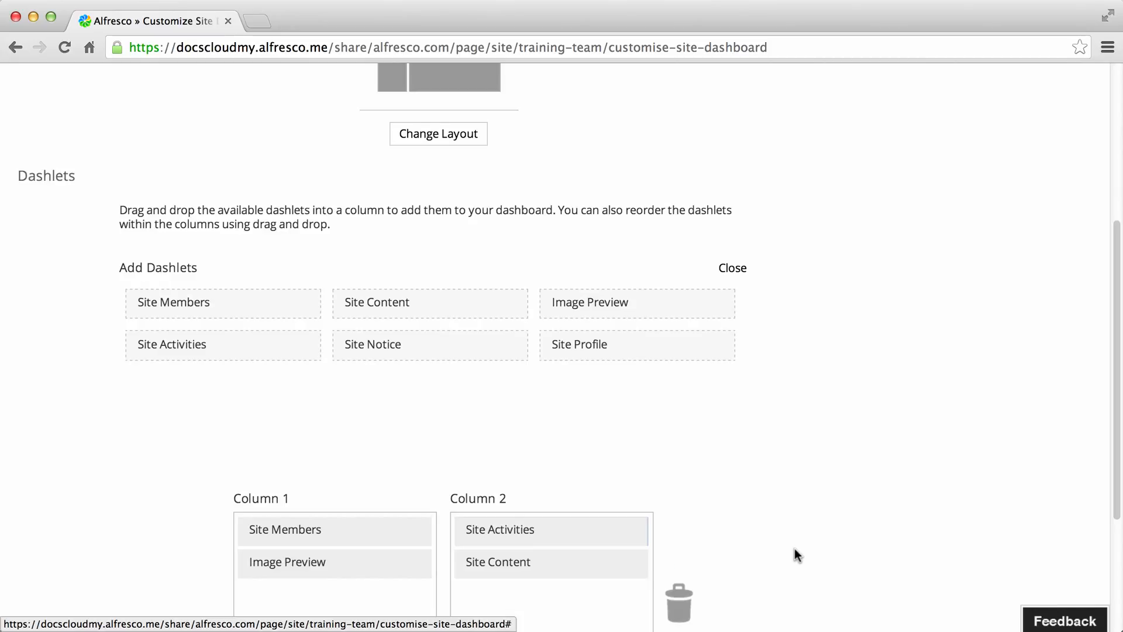
pyautogui.scroll(-3)
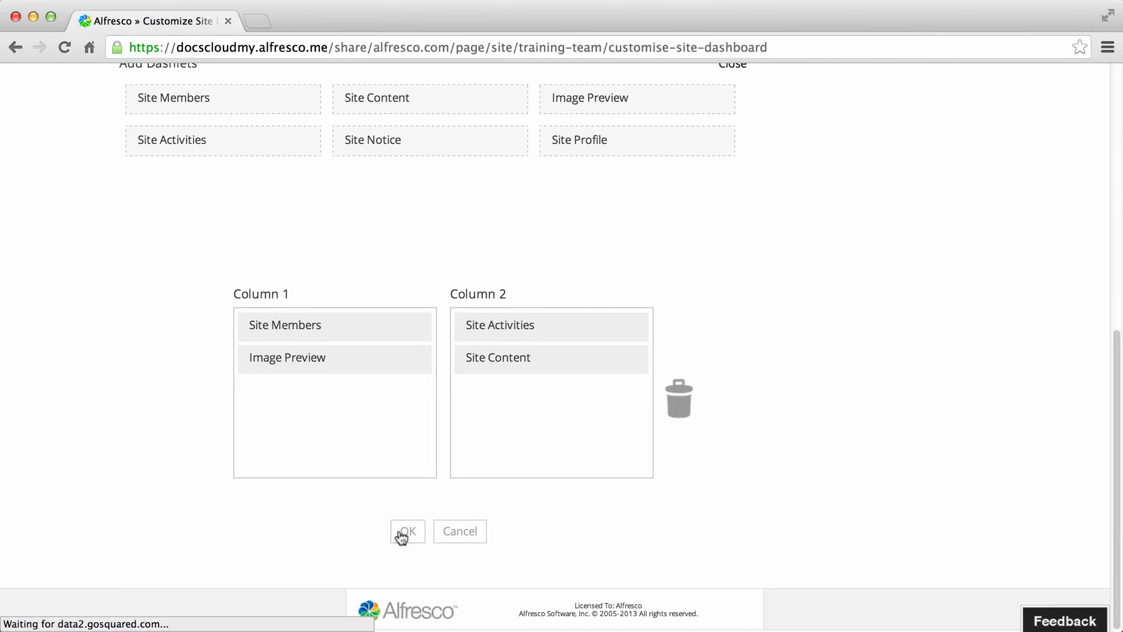
pyautogui.click(406, 531)
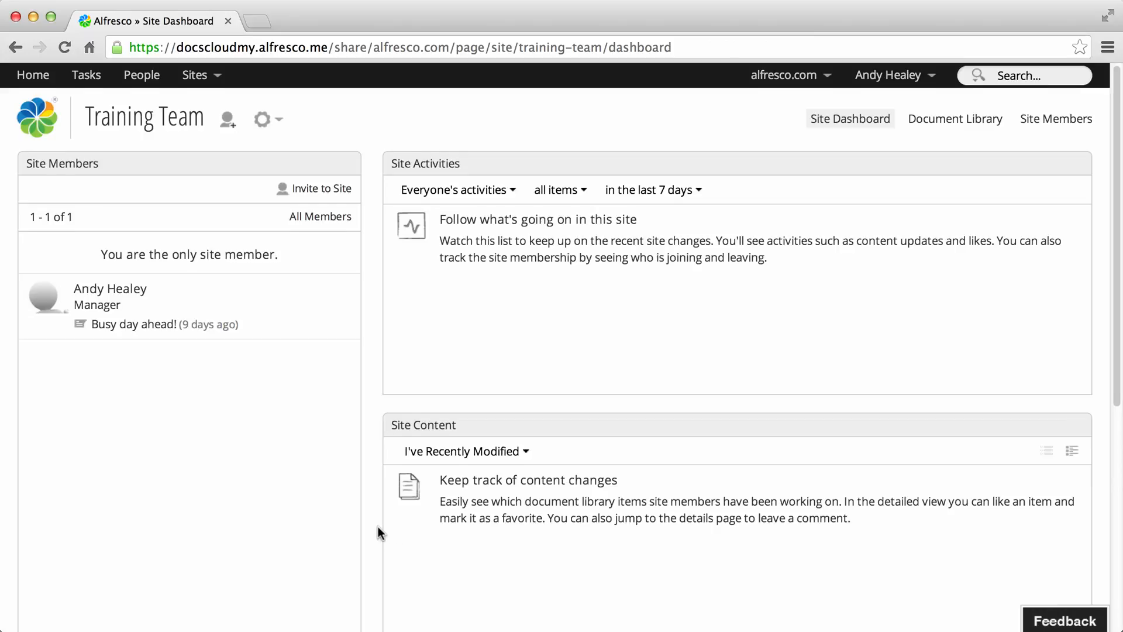
pyautogui.scroll(-3)
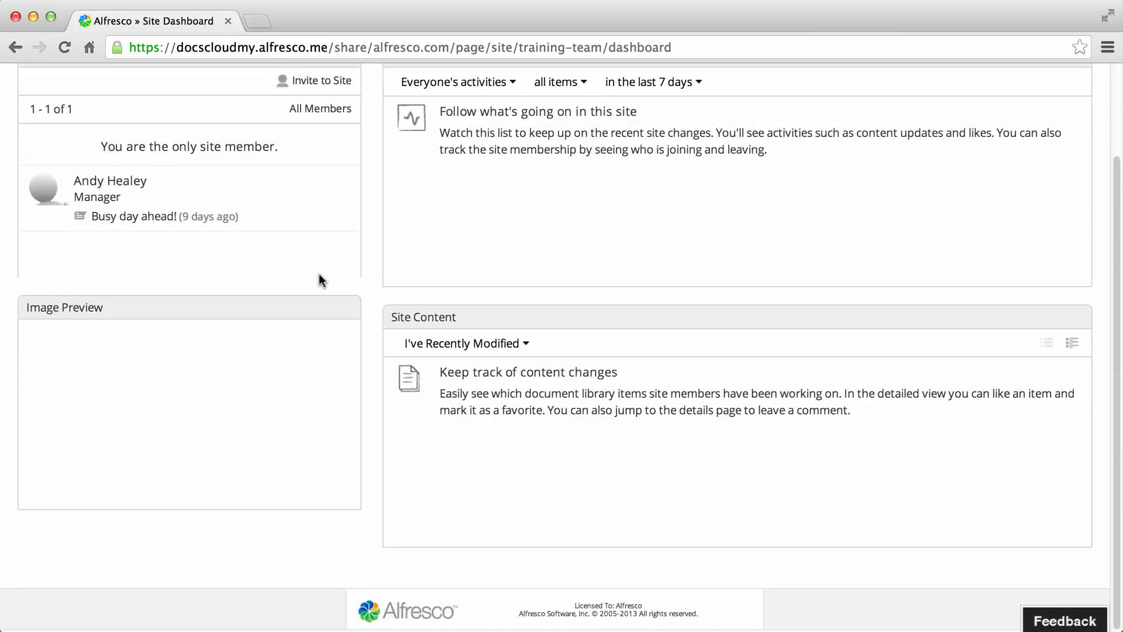